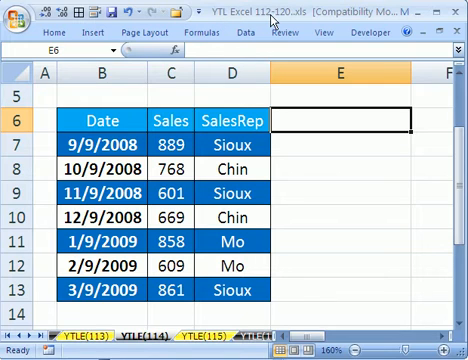
mouse_move(310, 196)
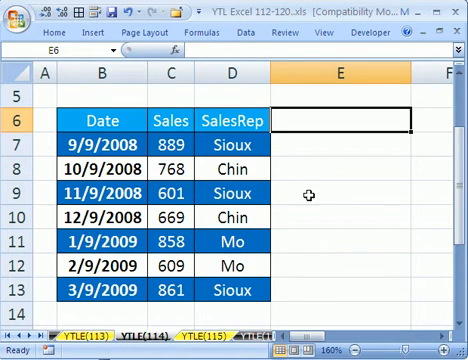
mouse_move(96, 122)
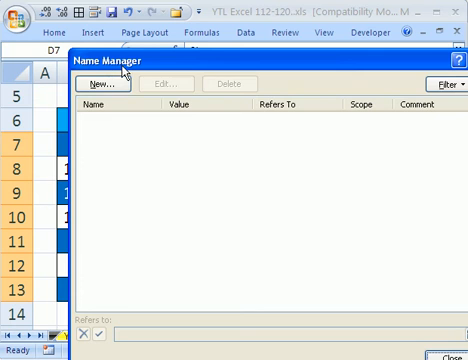
mouse_move(116, 140)
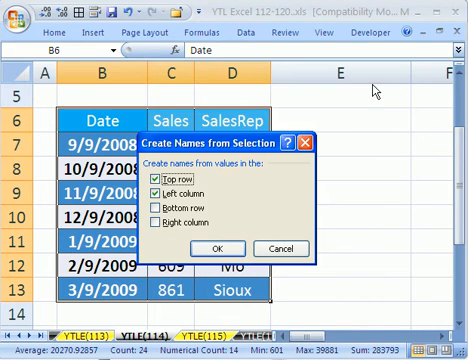
mouse_move(376, 204)
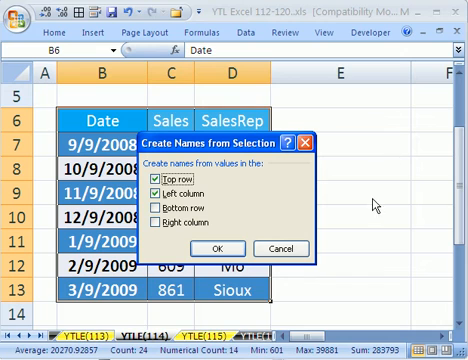
mouse_move(378, 206)
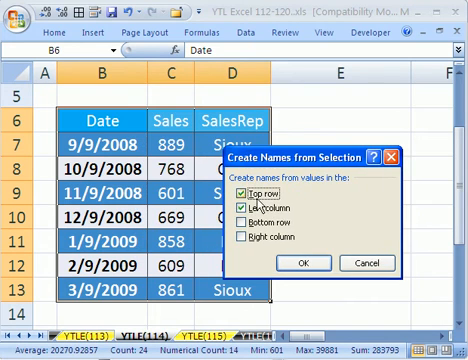
Create names from the Top row only so the columns become Date, Sales and SalesRep.
click(240, 198)
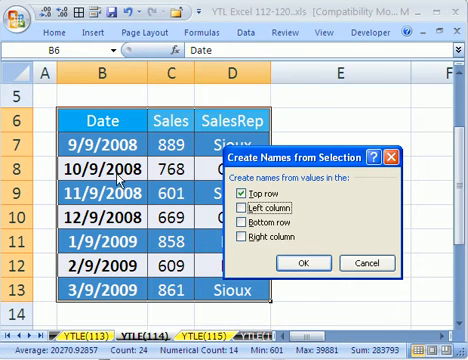
mouse_move(212, 180)
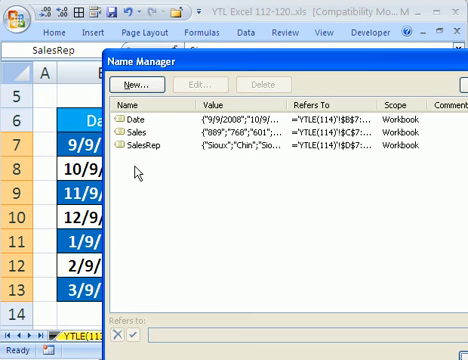
mouse_move(138, 168)
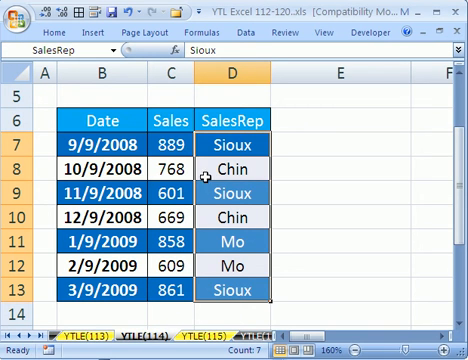
mouse_move(96, 122)
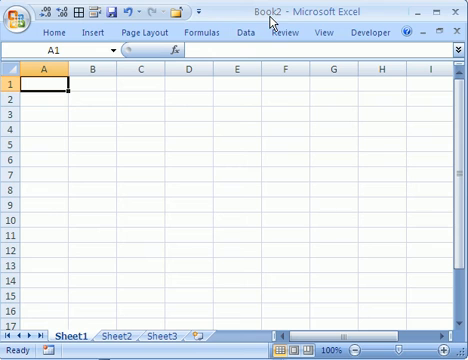
mouse_move(296, 40)
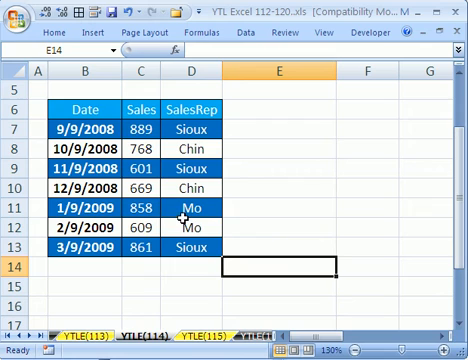
mouse_move(160, 340)
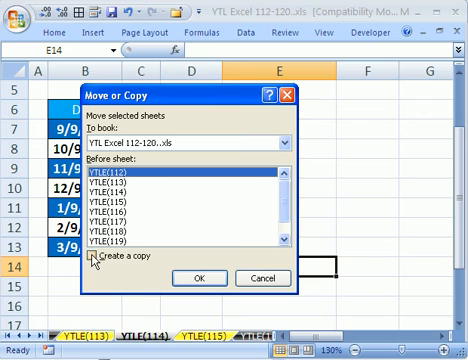
Tick Create a copy so YTEL(114) is copied into Book2 rather than moved.
click(90, 262)
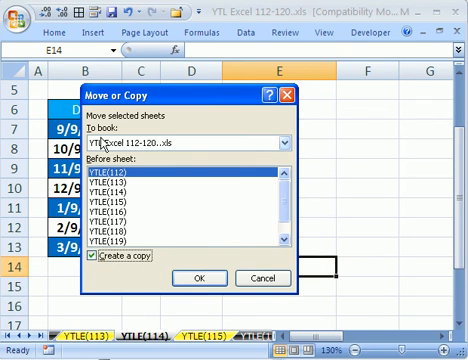
mouse_move(180, 164)
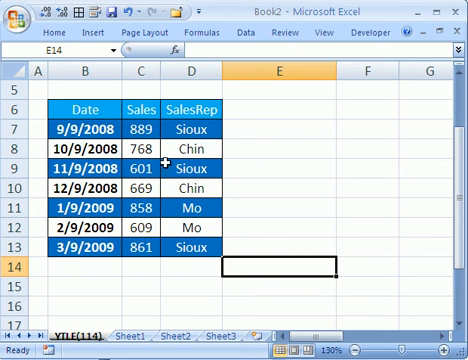
mouse_move(100, 324)
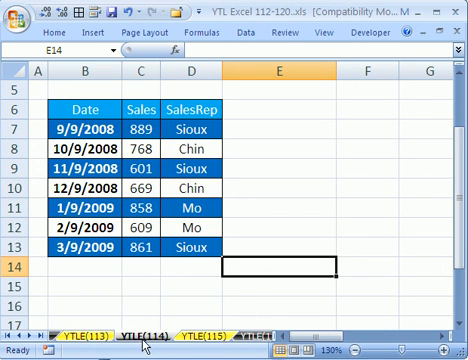
mouse_move(172, 284)
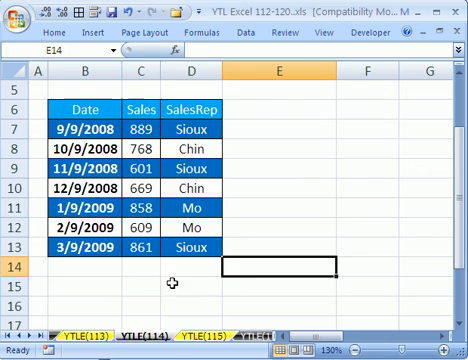